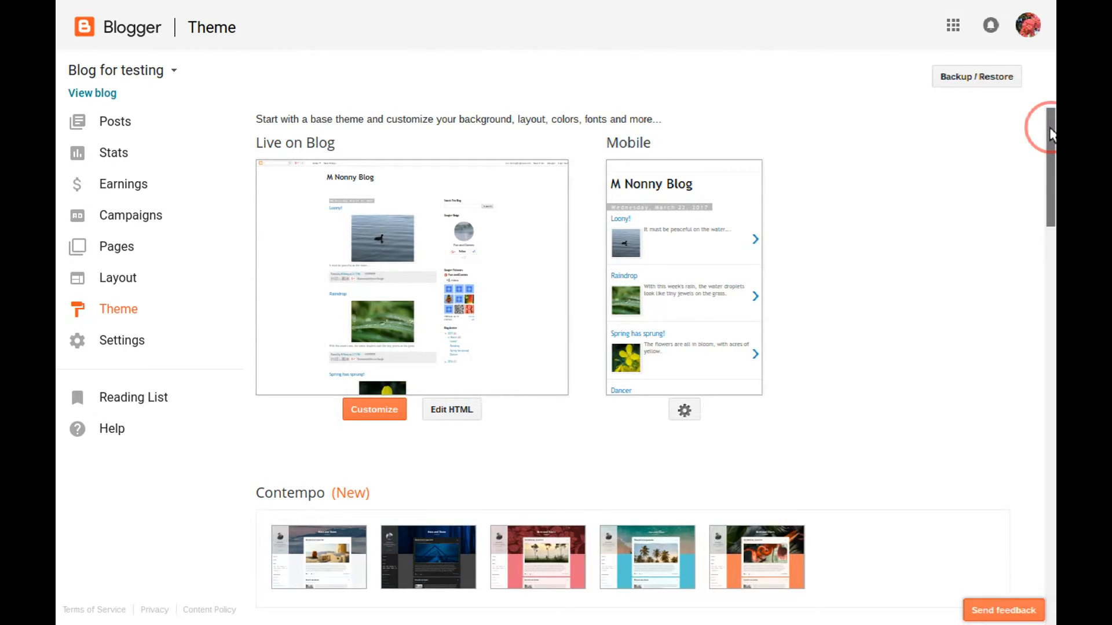
Scroll the Theme page until the Emporio theme row is visible
scroll("down", 3)
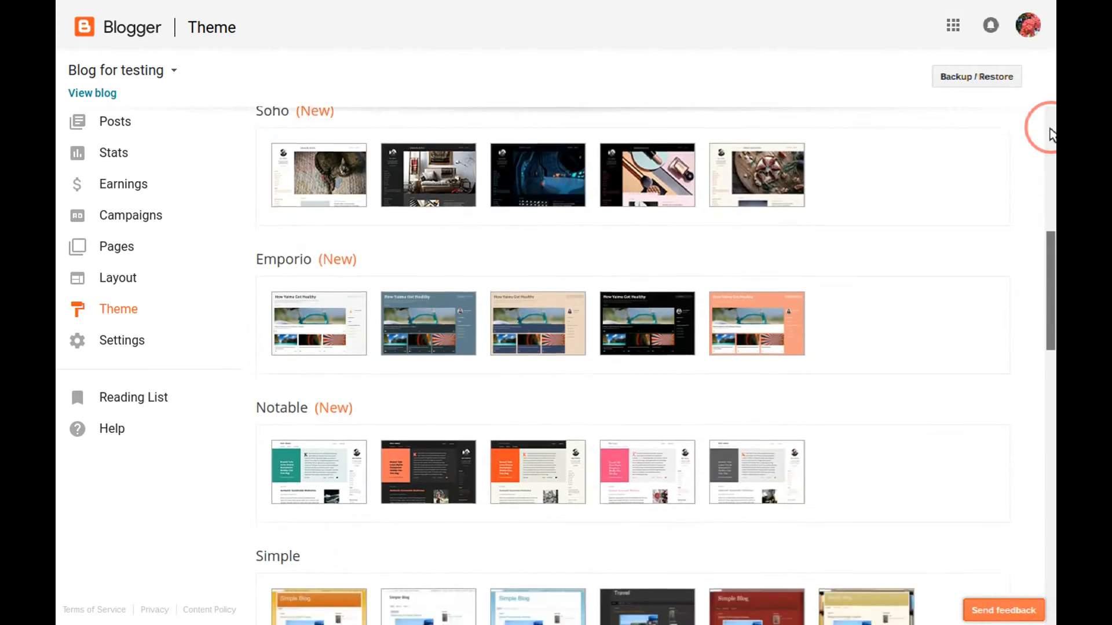
scroll("down", 3)
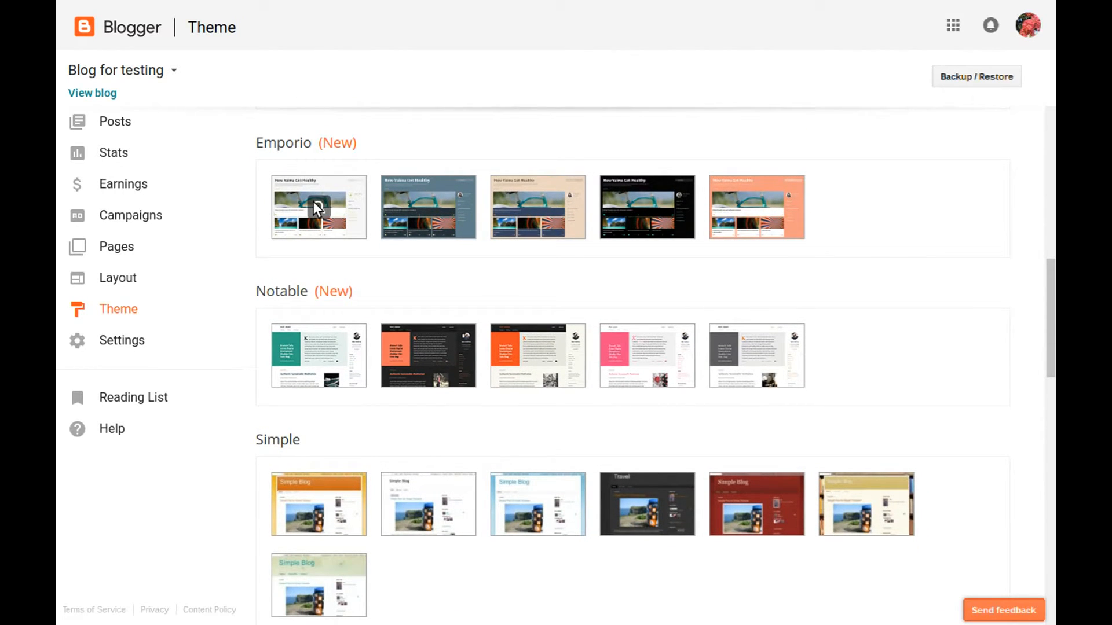
Preview the Emporio theme and cycle through its colour variants to the beige-and-navy one
left_click(317, 206)
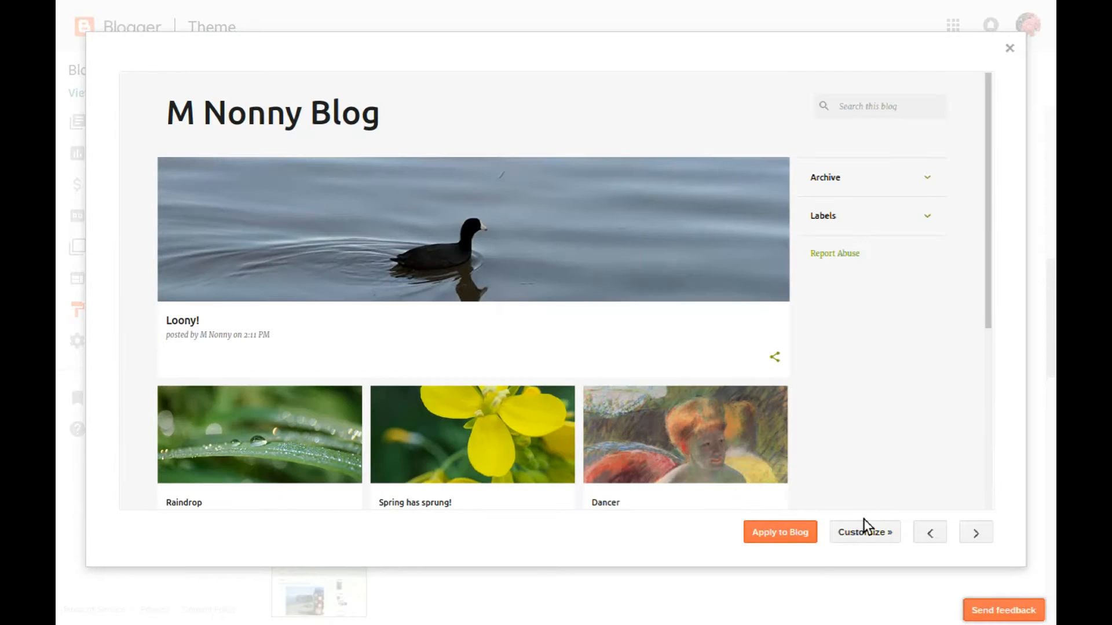
mouse_move(975, 542)
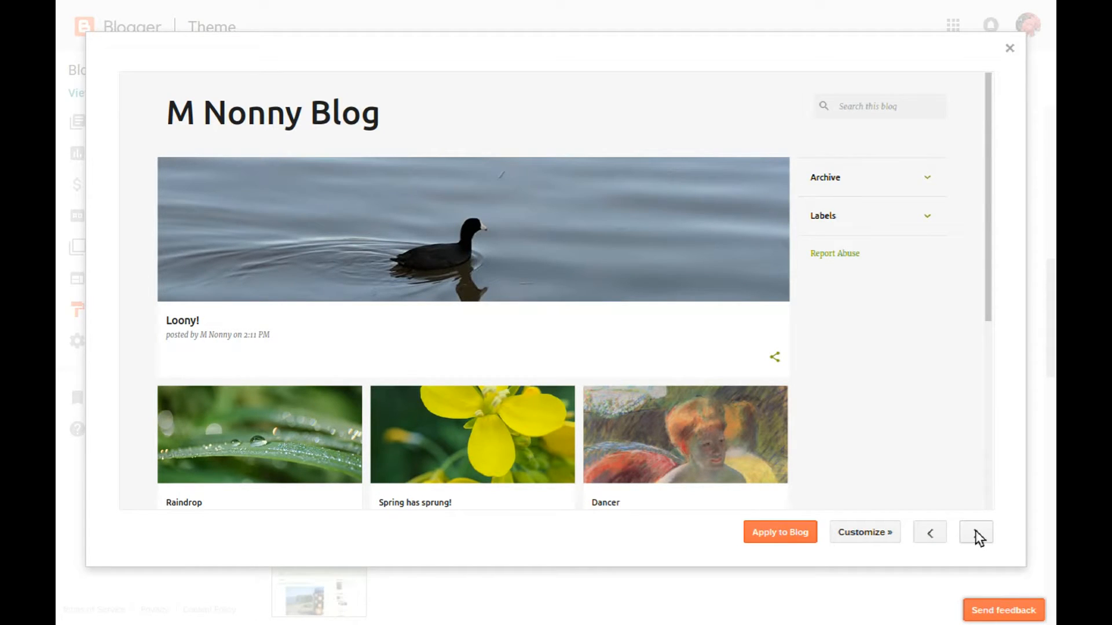
left_click(975, 533)
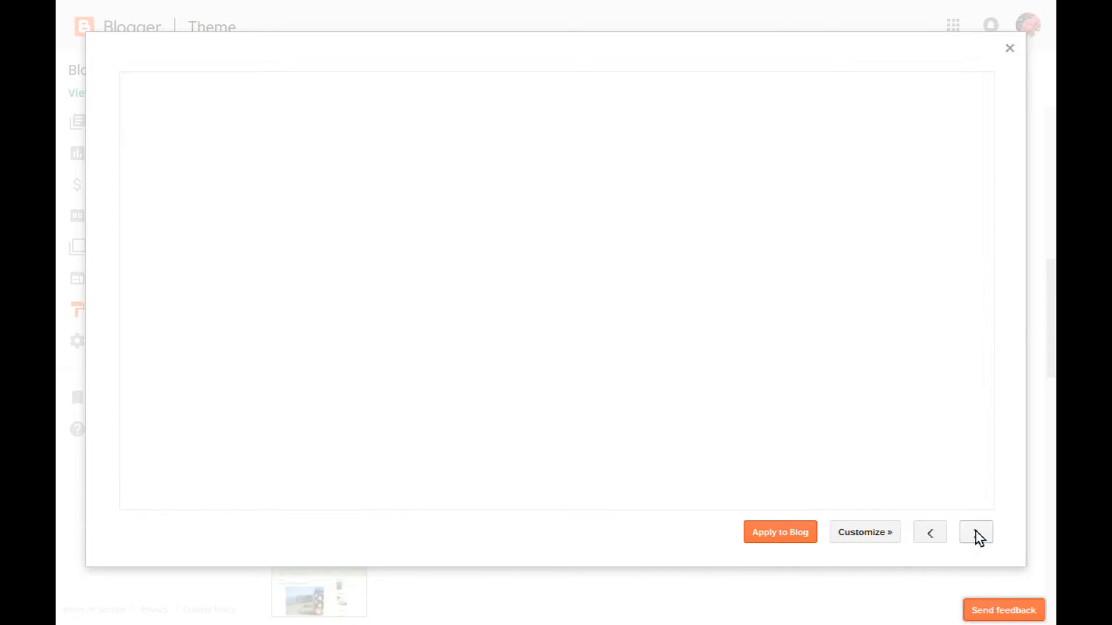
left_click(975, 533)
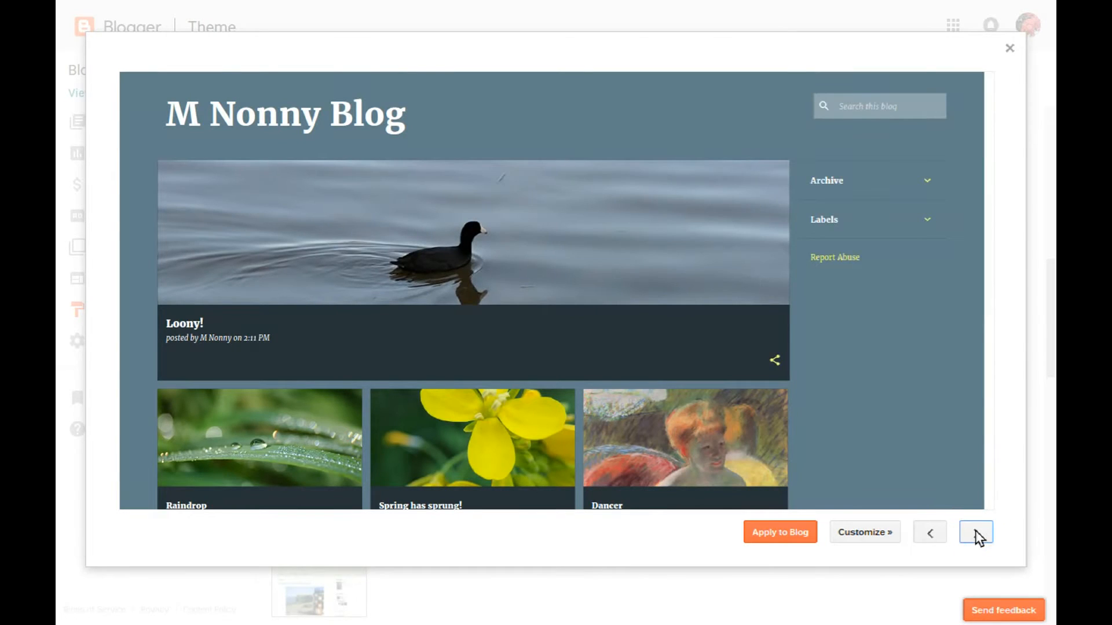
left_click(975, 533)
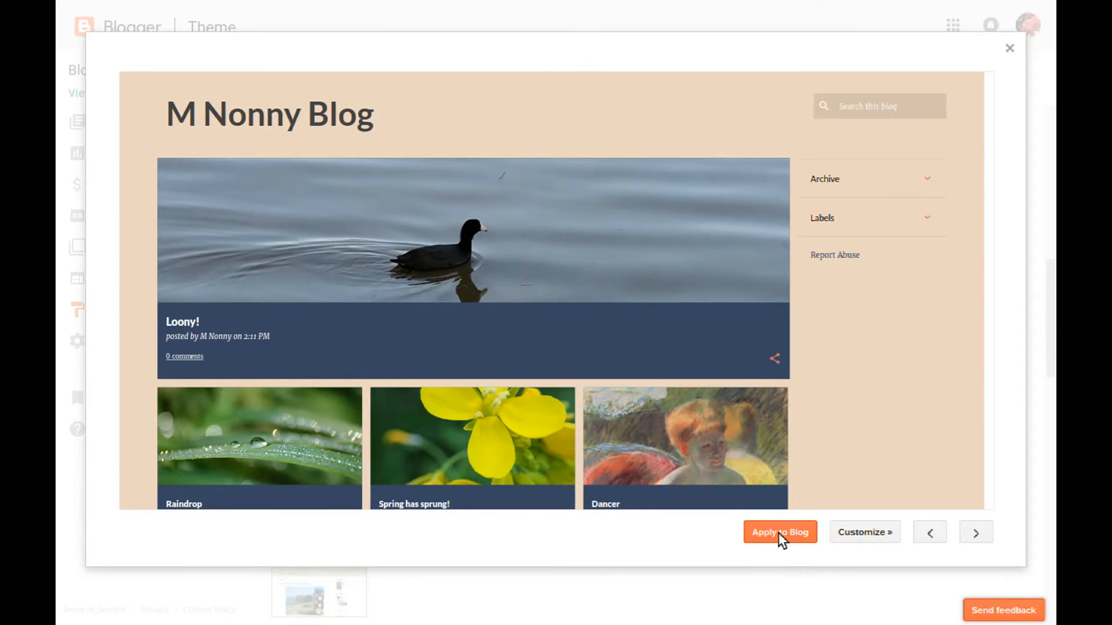
Download a backup of the current theme and apply the beige Emporio theme to the blog
left_click(779, 532)
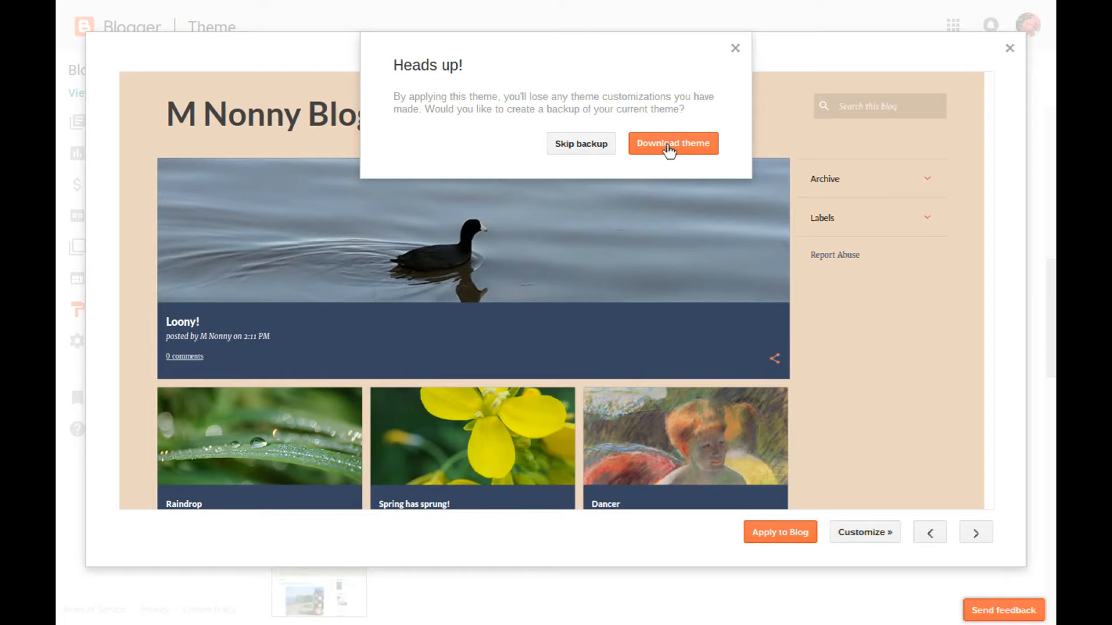
left_click(671, 143)
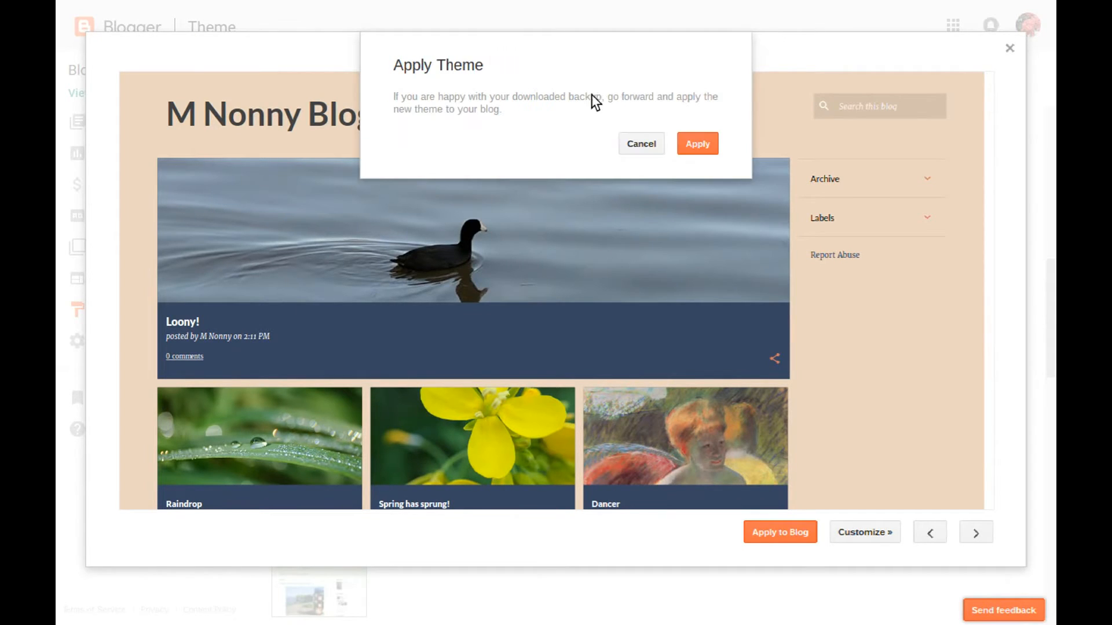
mouse_move(700, 176)
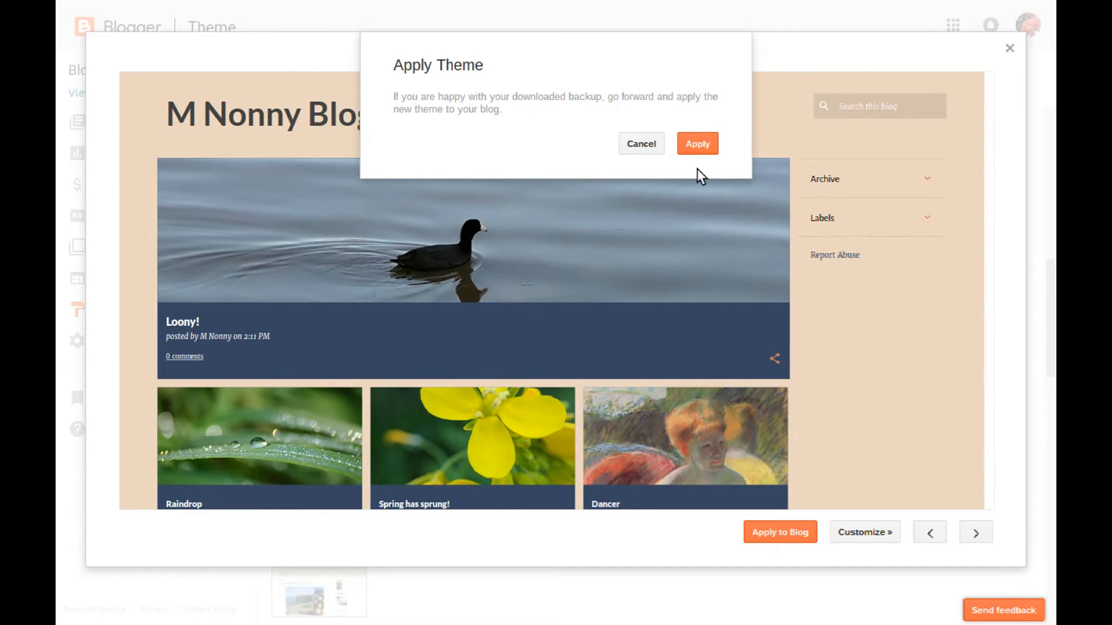
mouse_move(697, 144)
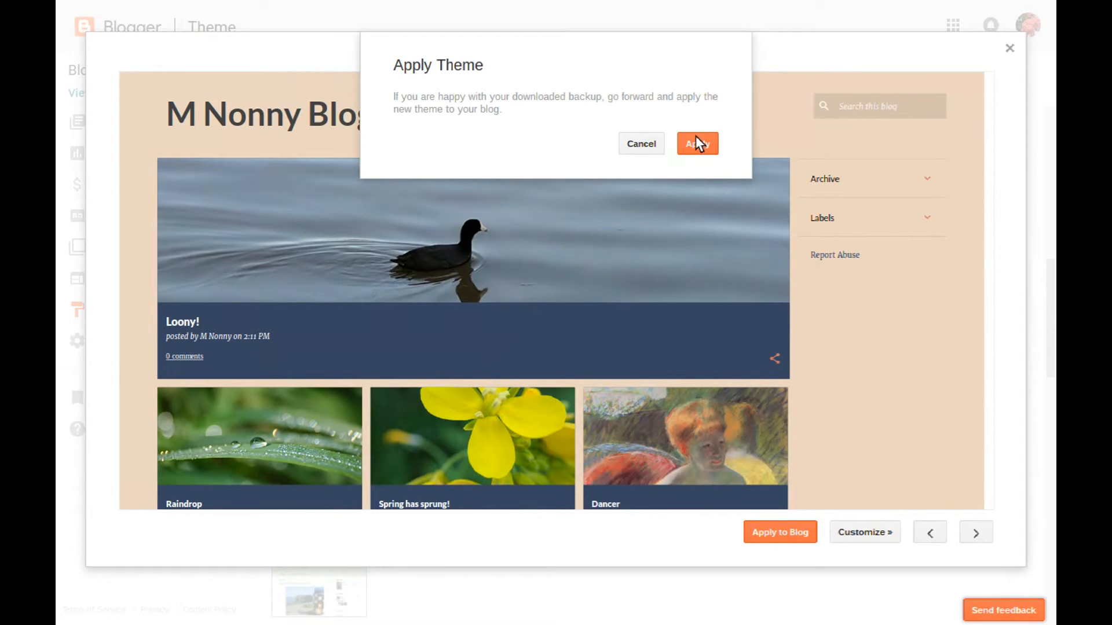
left_click(696, 144)
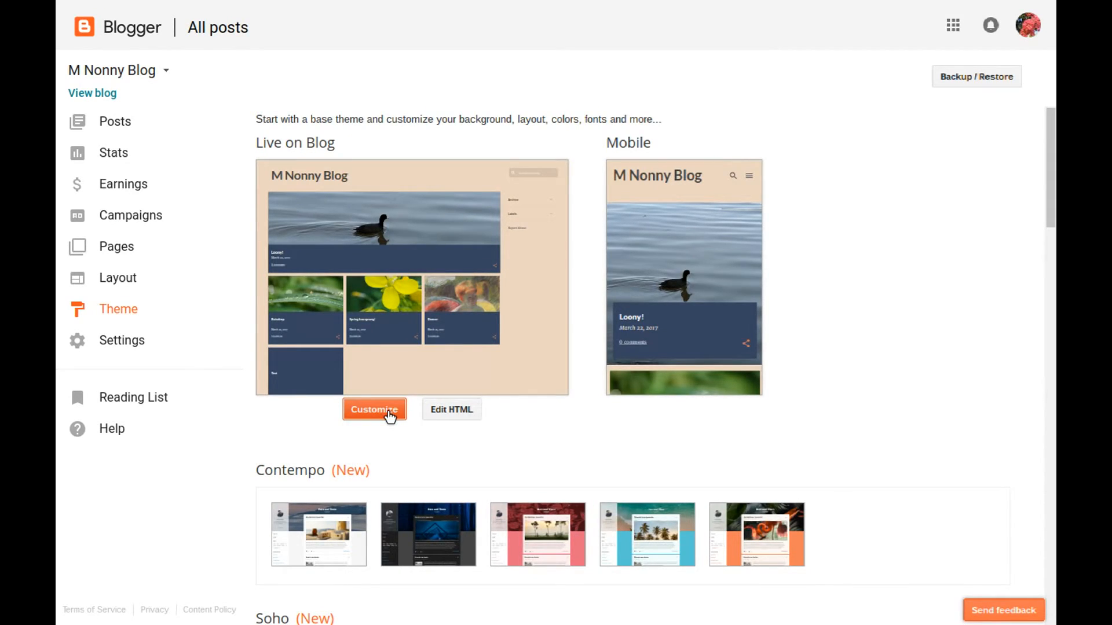
Customize the live Emporio theme in Theme Designer, viewing its Background and Gadgets settings
left_click(374, 408)
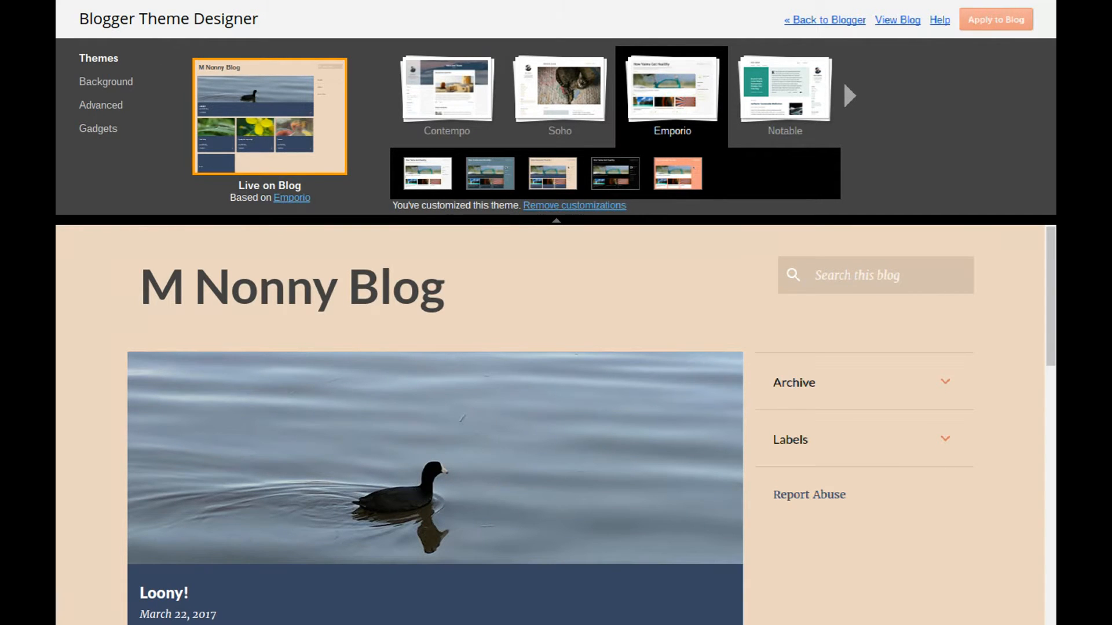
left_click(108, 81)
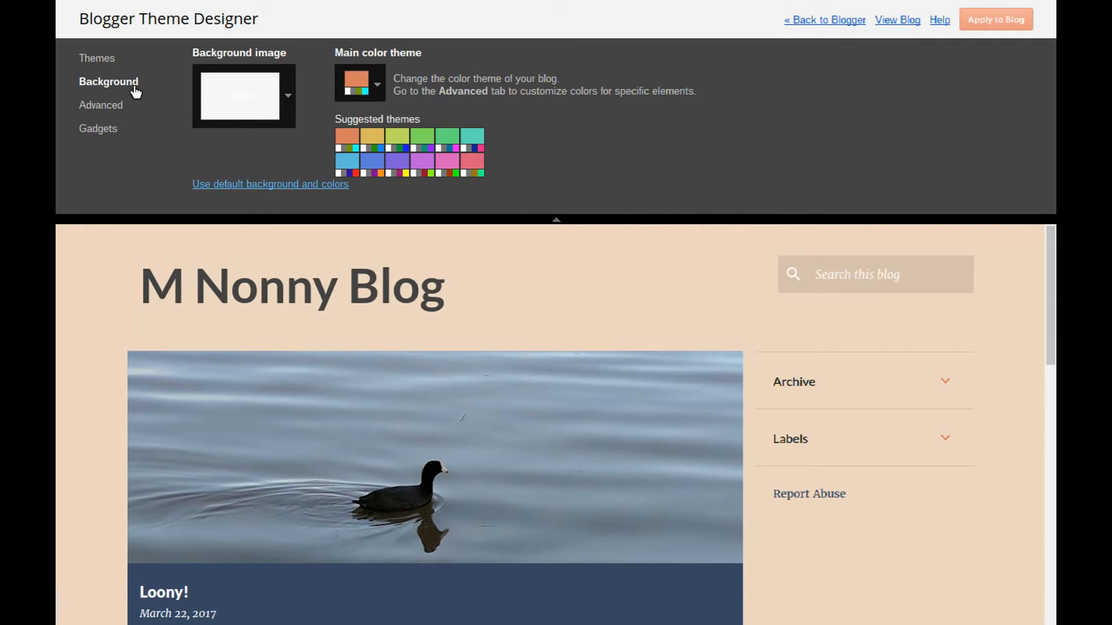
mouse_move(117, 113)
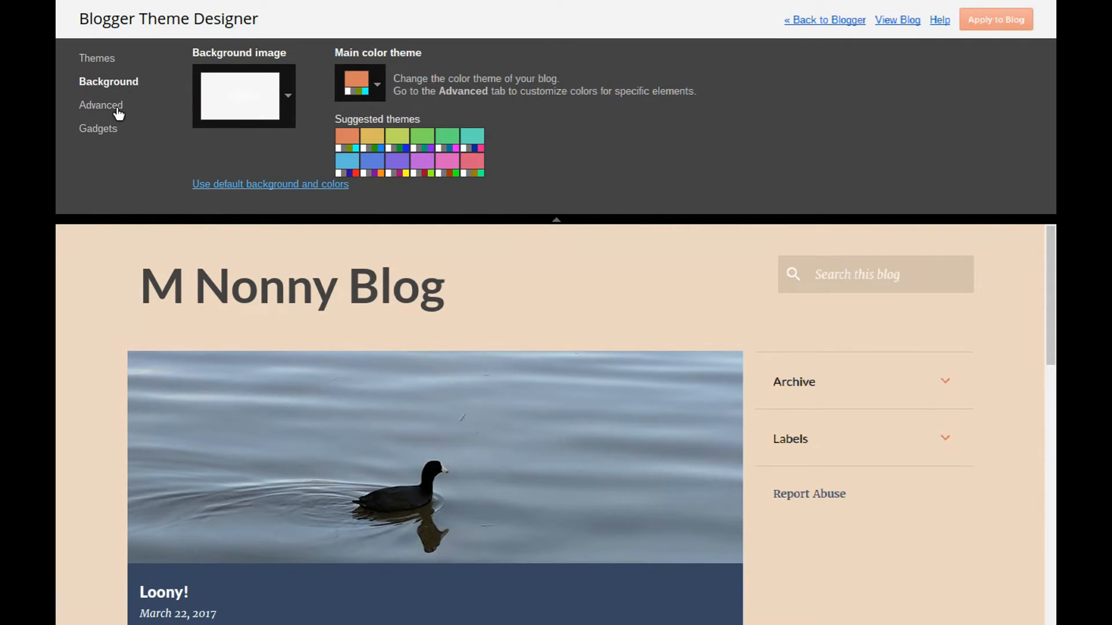
left_click(99, 129)
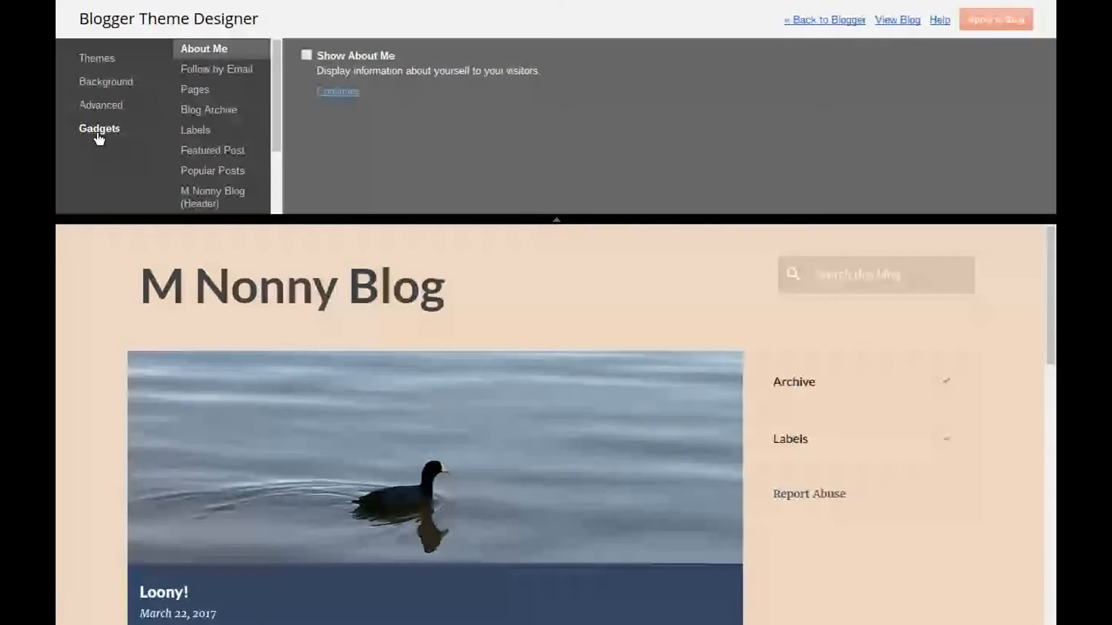
Show the Advanced body style settings in Theme Designer
left_click(101, 106)
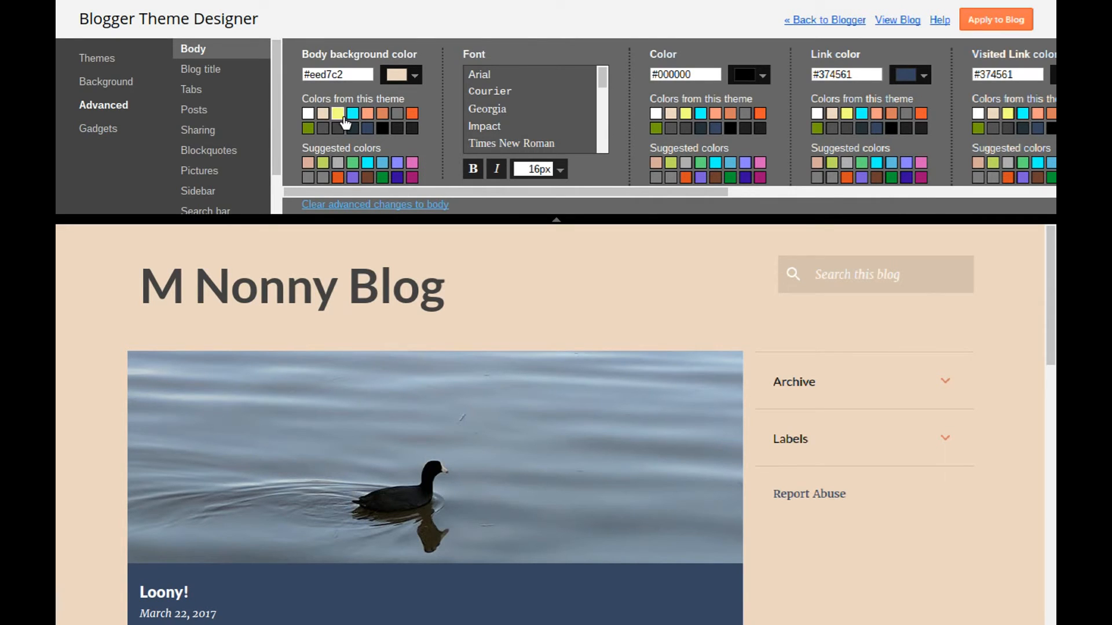
Make the body background yellow and set the blog title to Times New Roman at 60px
left_click(337, 113)
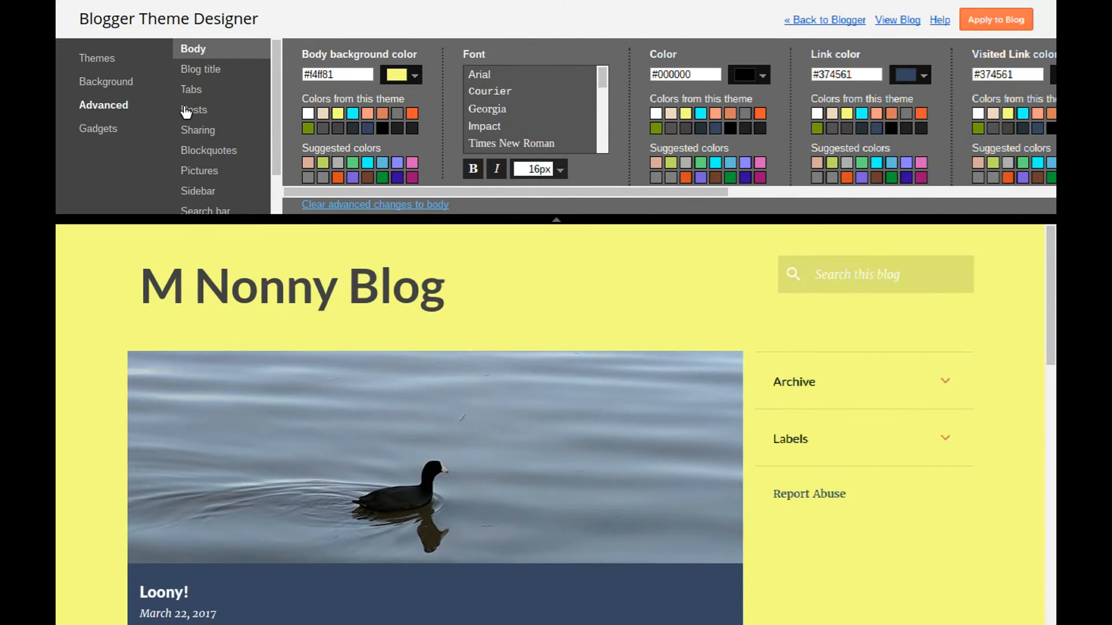
left_click(203, 68)
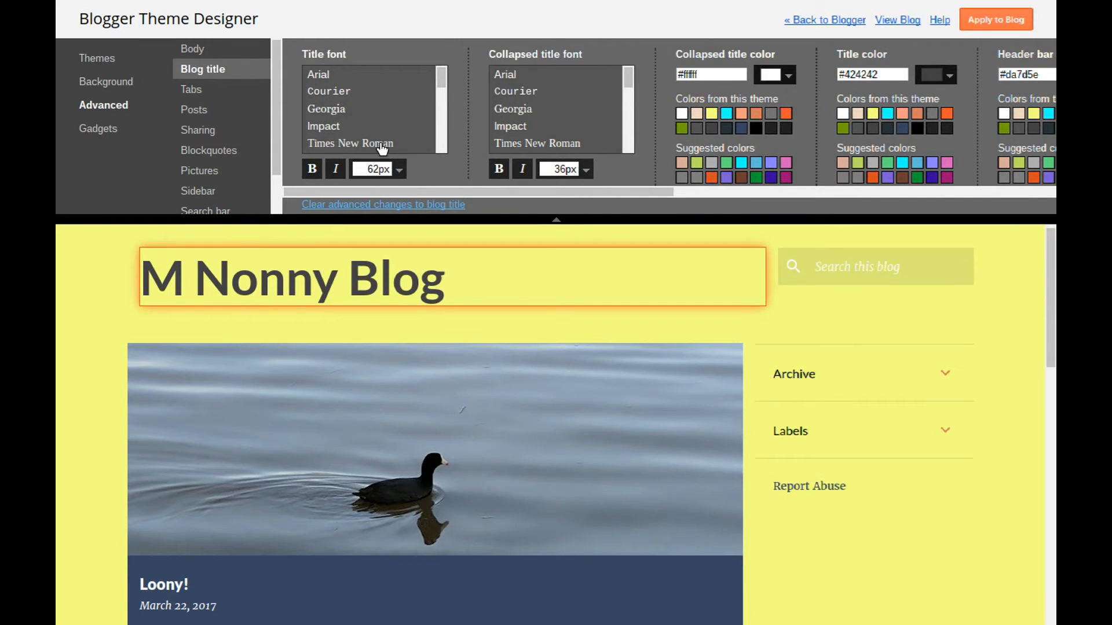
left_click(397, 169)
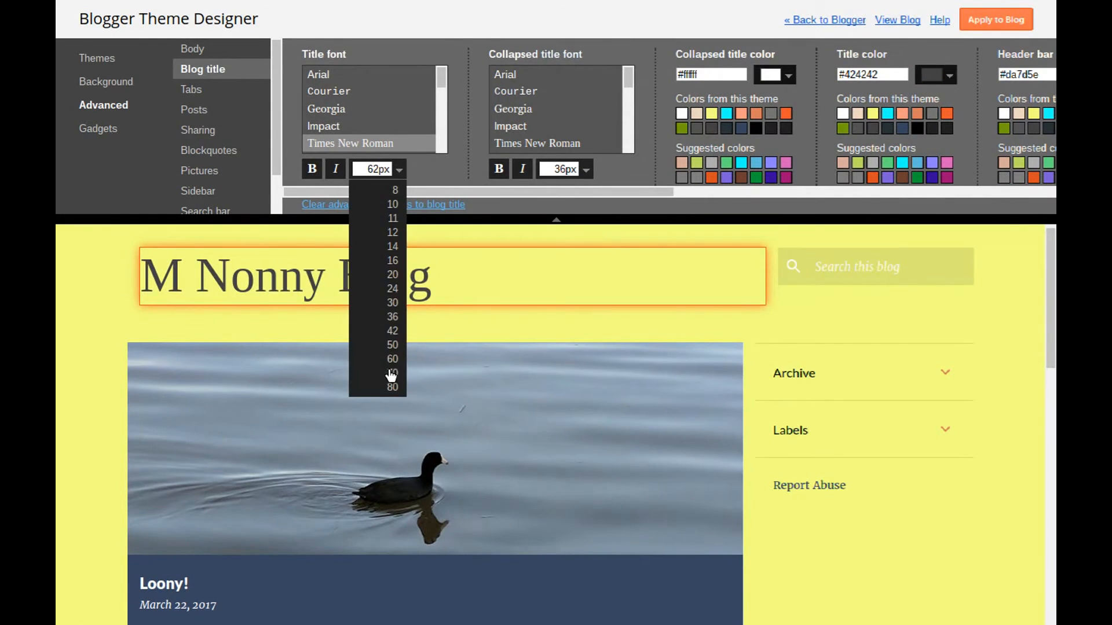
left_click(392, 371)
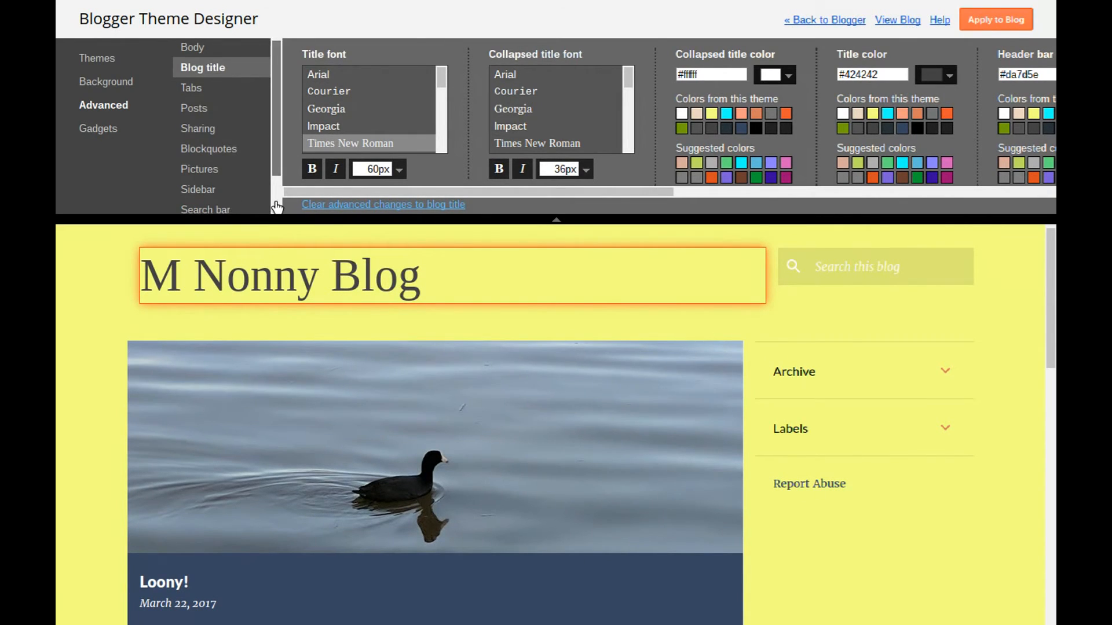
Show the empty Add custom CSS box in the Advanced list
left_click(202, 204)
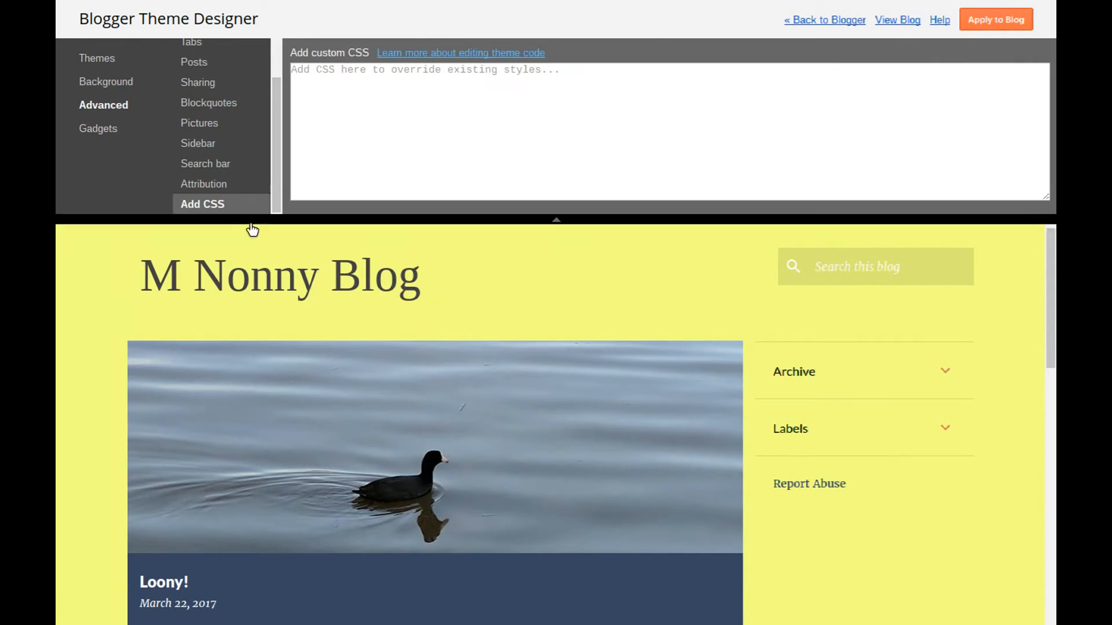
mouse_move(245, 215)
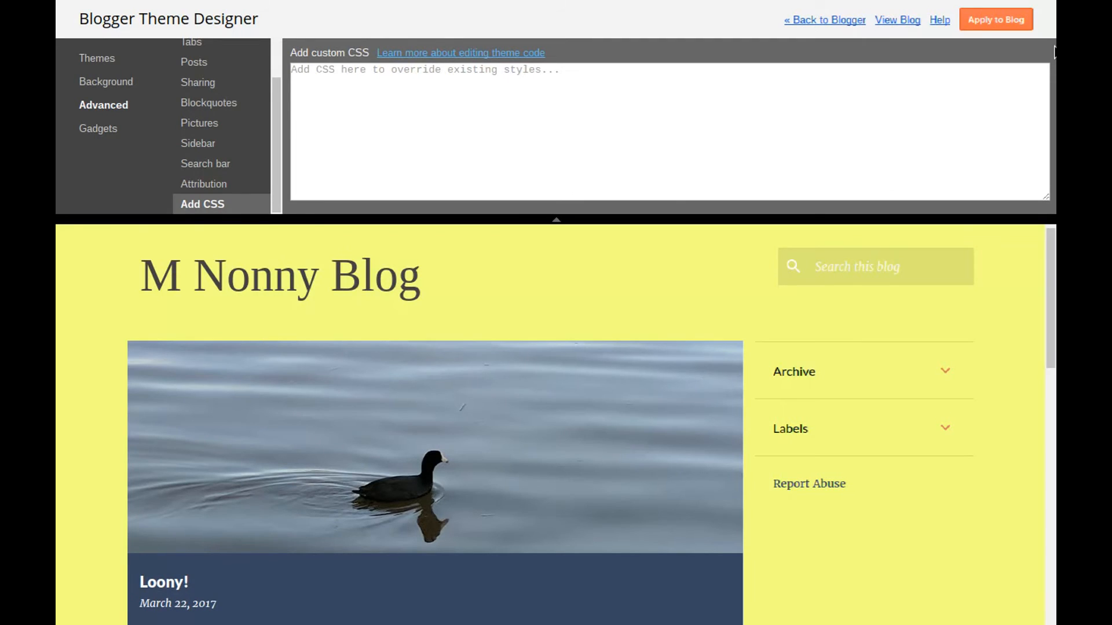
mouse_move(1023, 28)
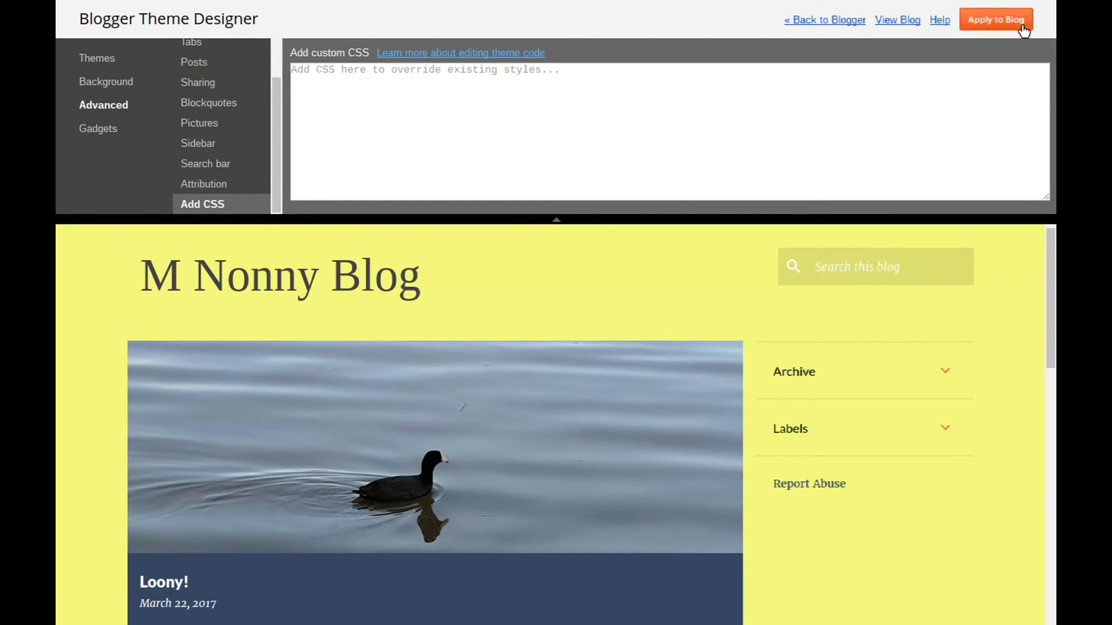
Apply the yellow background and Times New Roman title customizations to the live blog
left_click(897, 19)
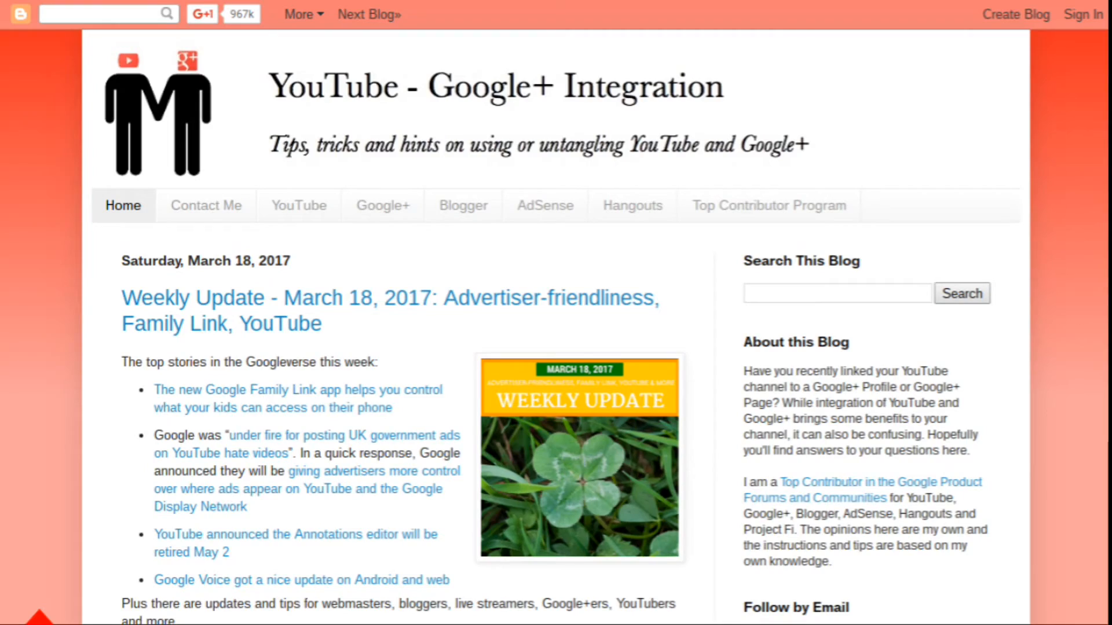